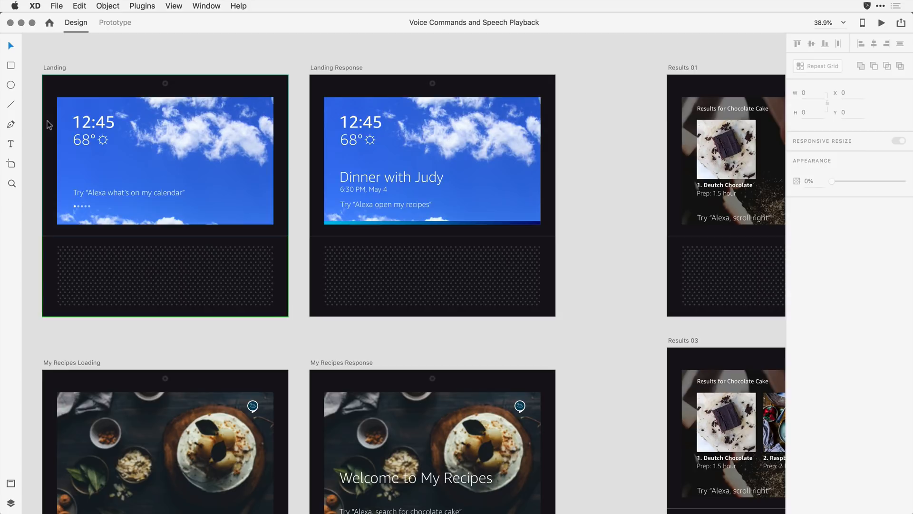
Switch the document to Prototype mode with Landing and Landing Response in view.
scroll(down, 3)
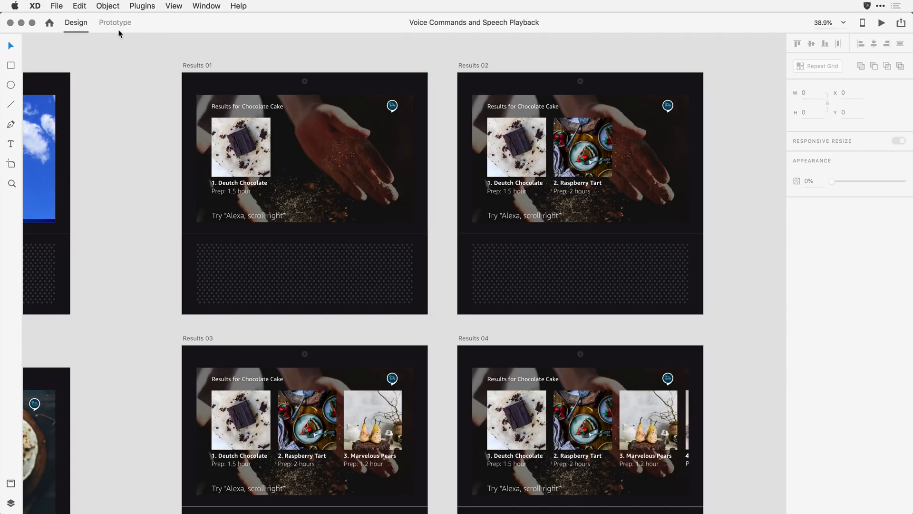
click(114, 23)
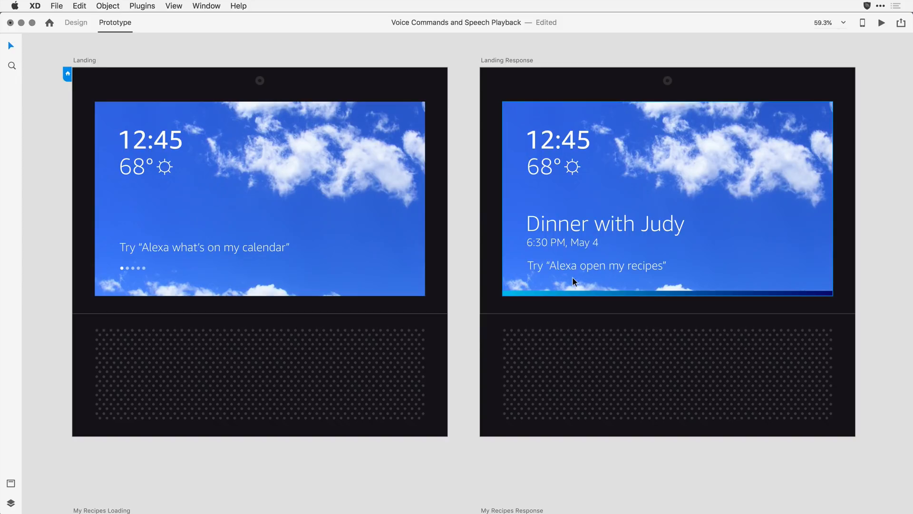
mouse_move(84, 63)
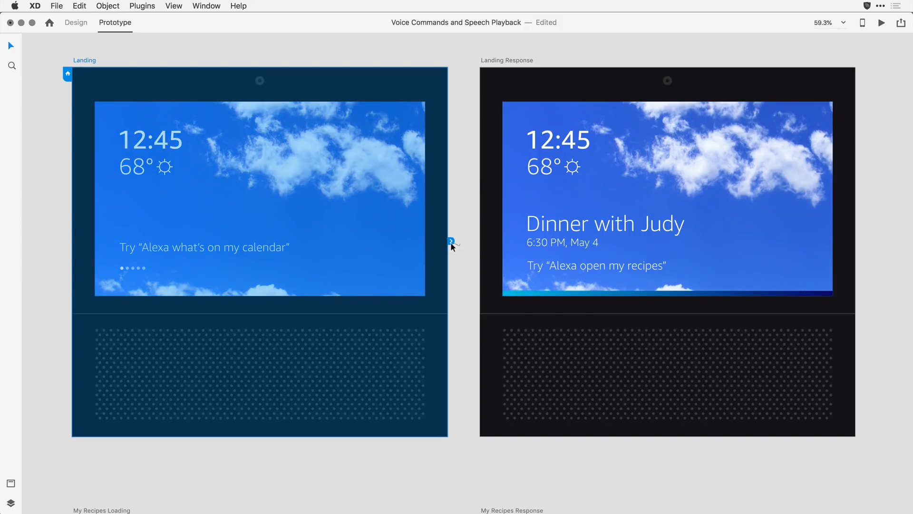
Wire Landing to Landing Response with a Voice trigger using the command "Alexa what's on my calendar".
click(451, 241)
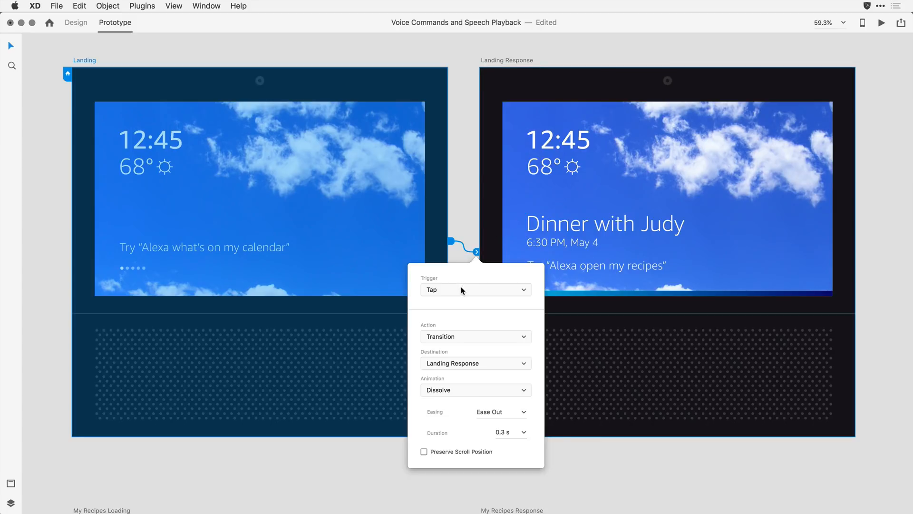
click(475, 289)
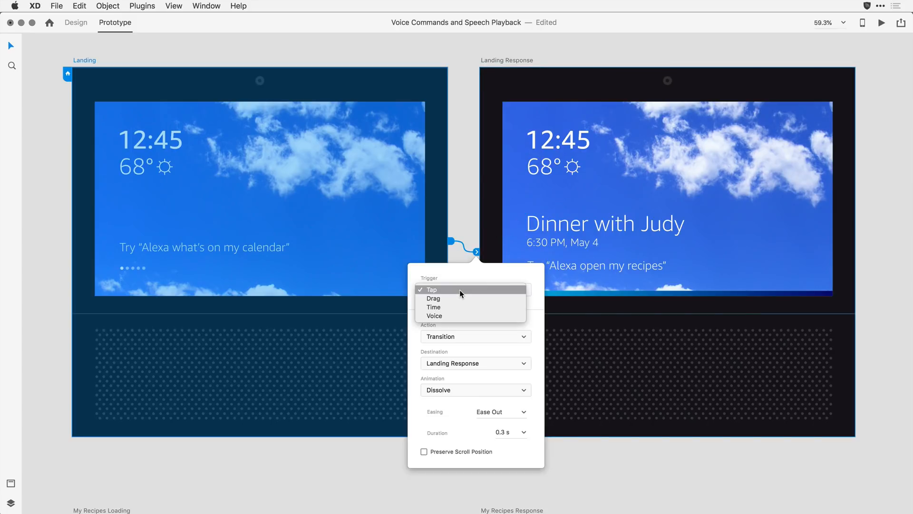
click(435, 315)
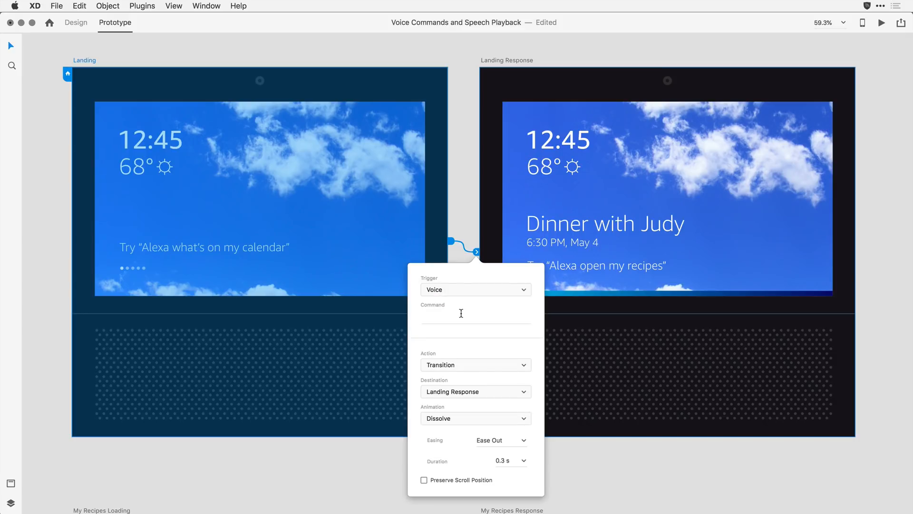
click(475, 318)
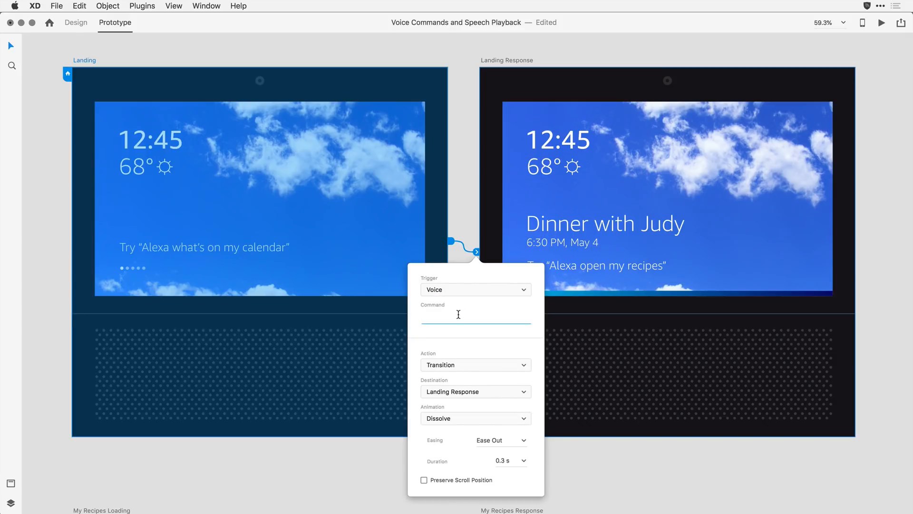
click(470, 316)
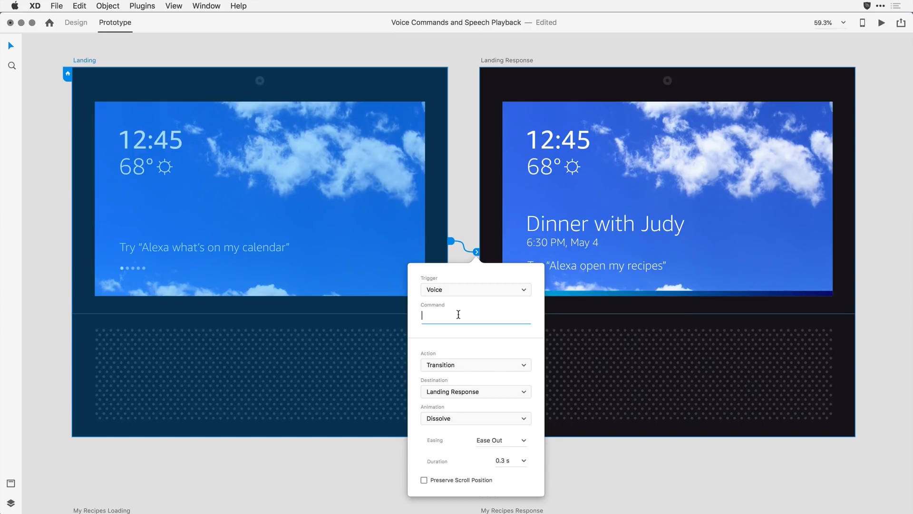
text(Alexa what's on my calendar)
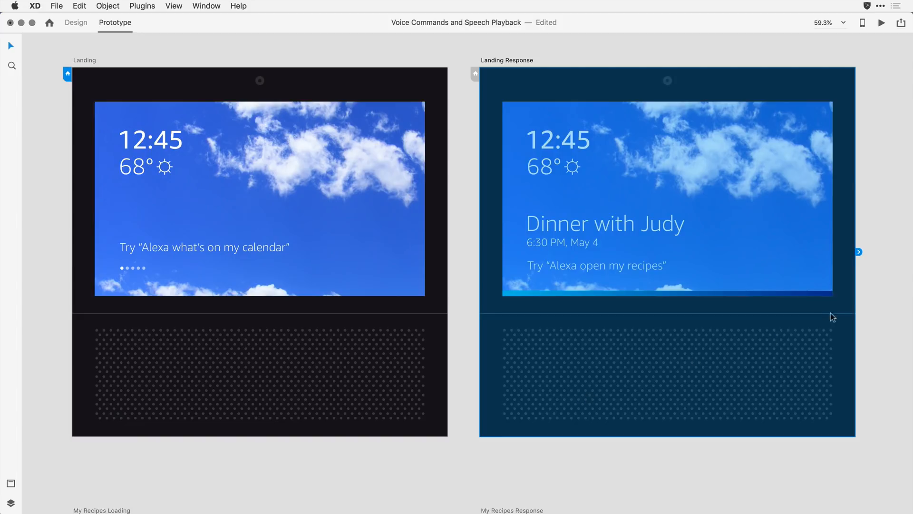
mouse_move(869, 267)
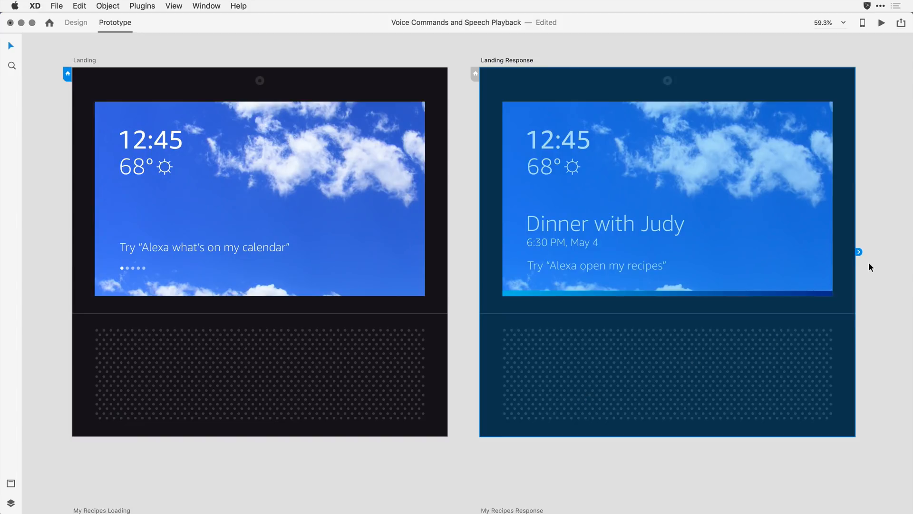
Add a Time-triggered Speech Playback interaction on Landing Response saying "You have dinner with Judy at 6:30pm to".
click(858, 252)
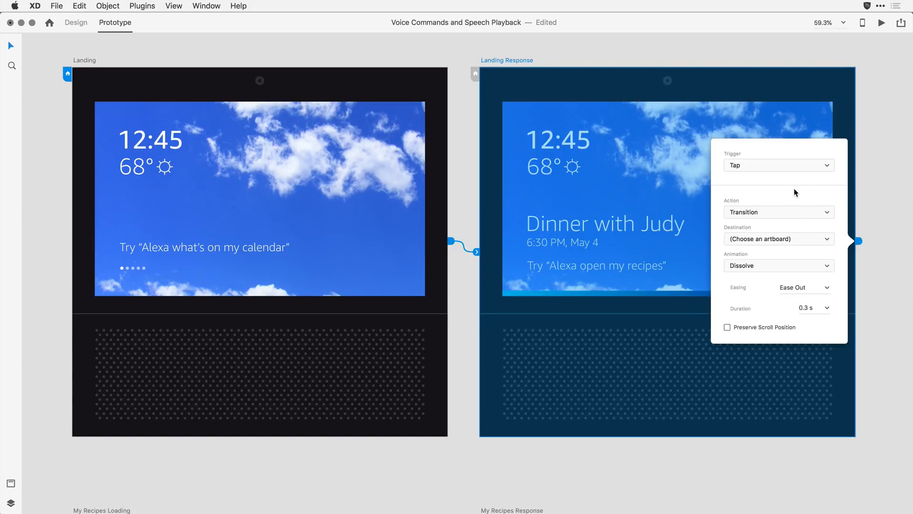
mouse_move(777, 167)
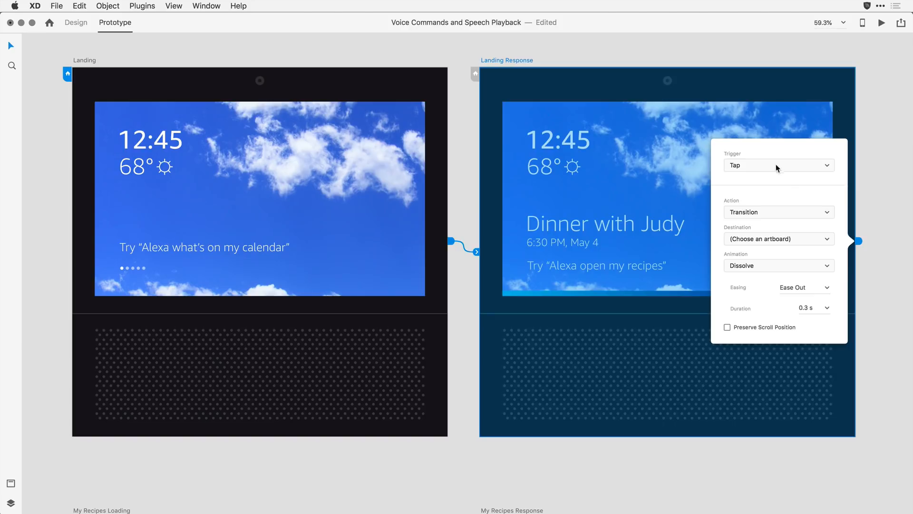
click(779, 165)
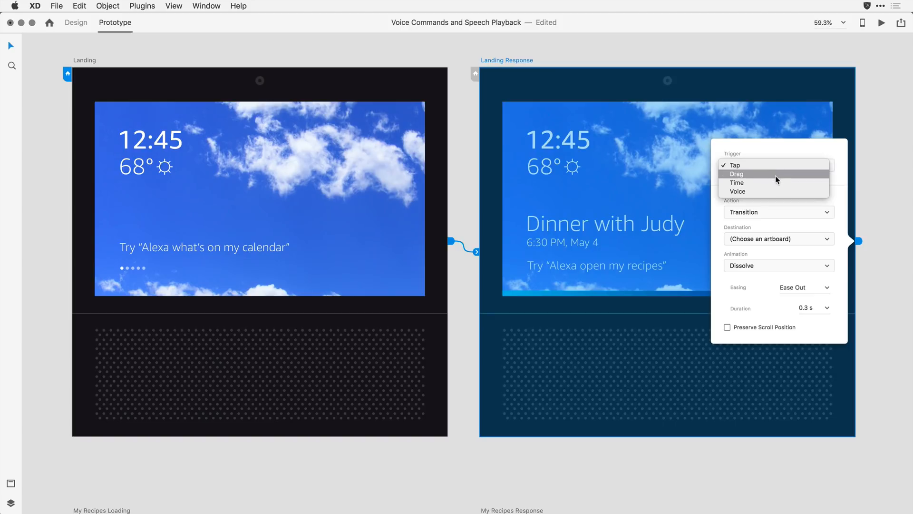
click(736, 183)
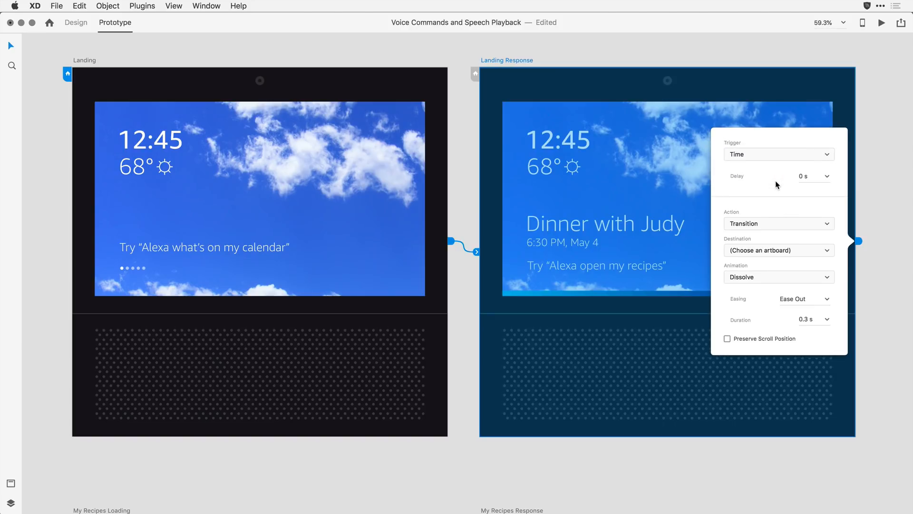
mouse_move(812, 189)
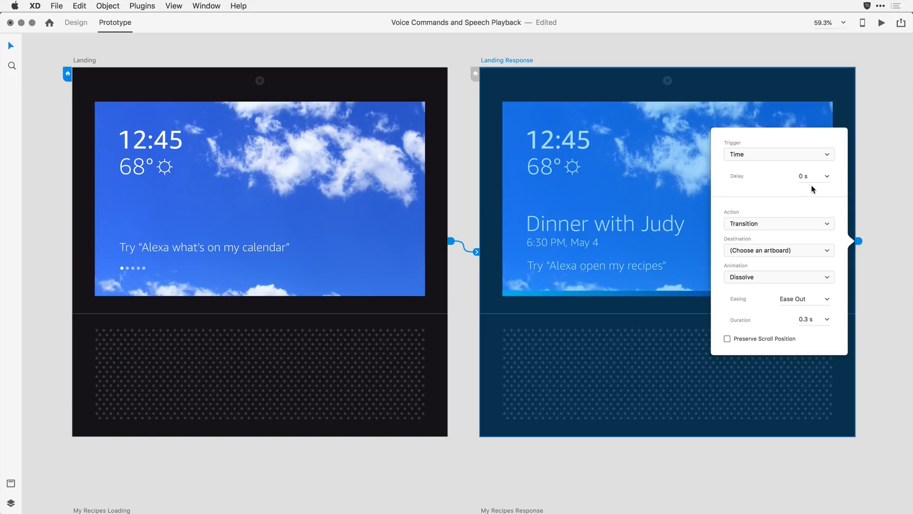
mouse_move(803, 187)
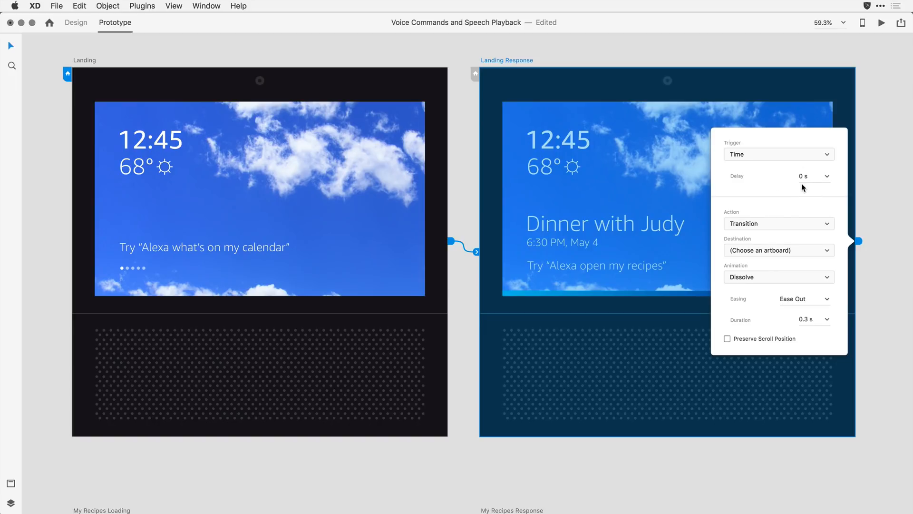
click(778, 224)
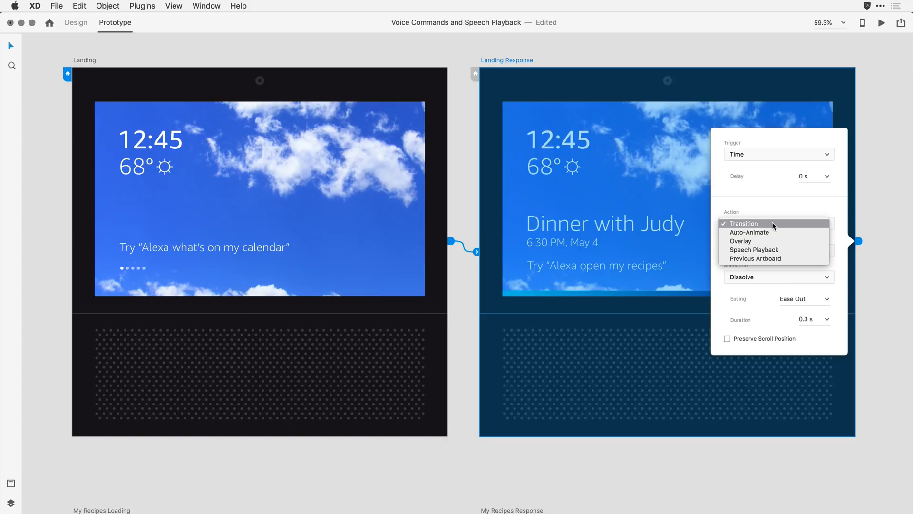
click(753, 249)
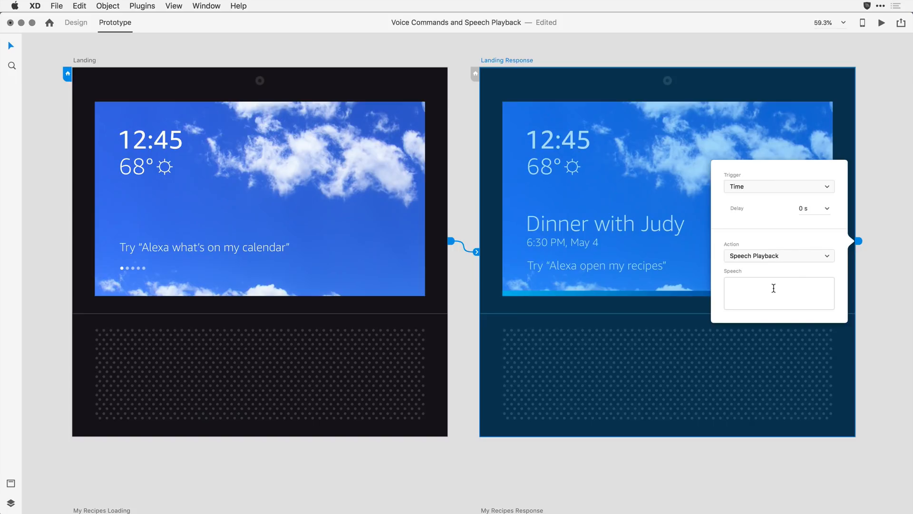
text(You have dinner with Judy at 6:30pm to)
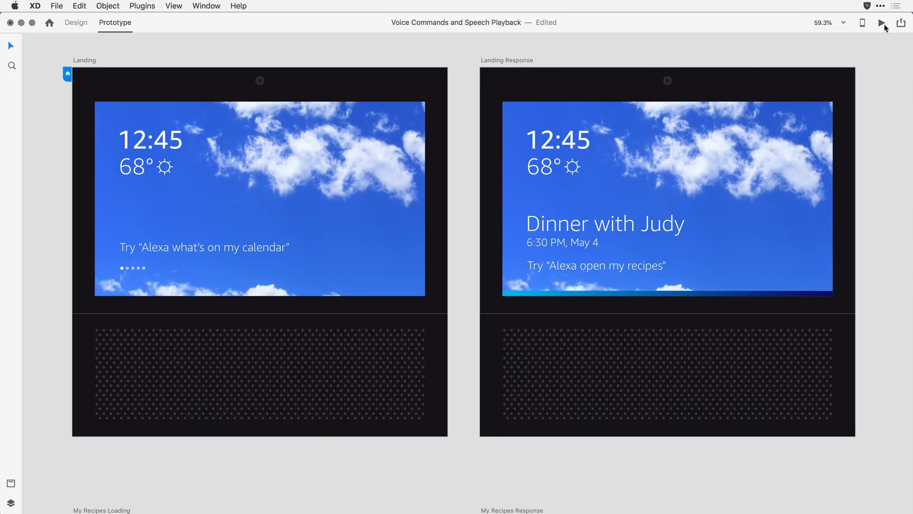
Run a desktop preview of the prototype starting on the Landing screen.
click(881, 23)
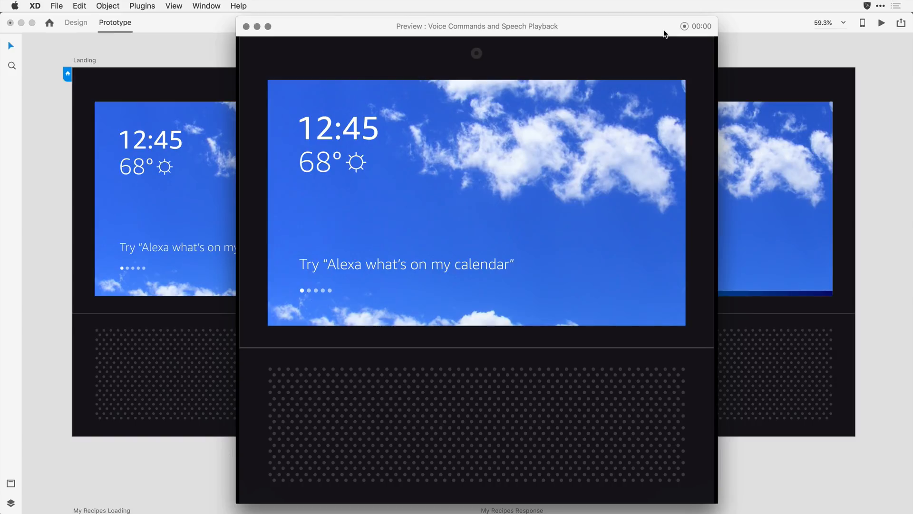
mouse_move(659, 34)
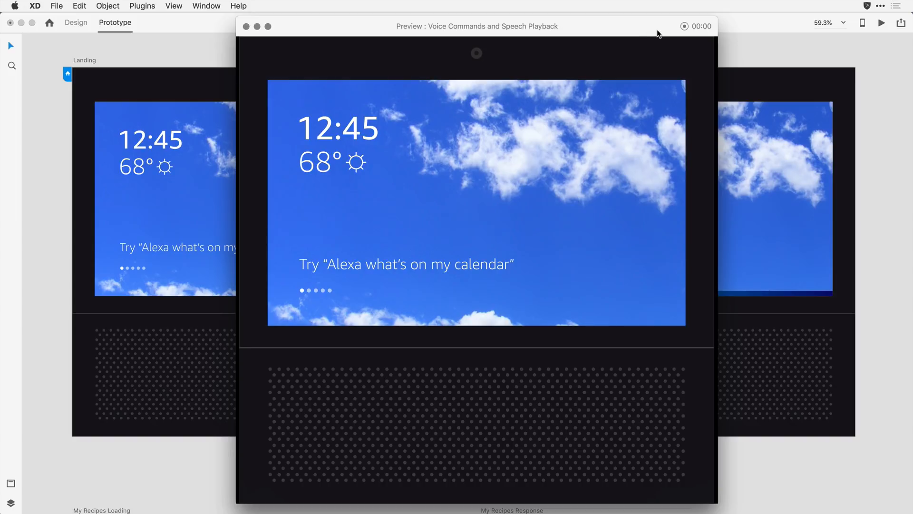